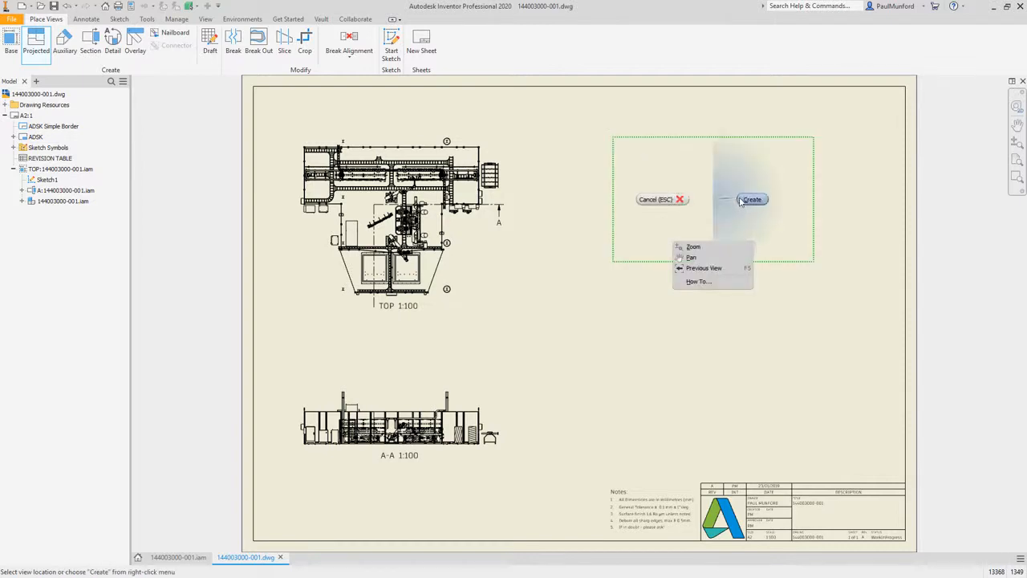
Step: Bring up the factory layout assembly with its component placement options listed
{"action": "left_click", "coordinate": [751, 199]}
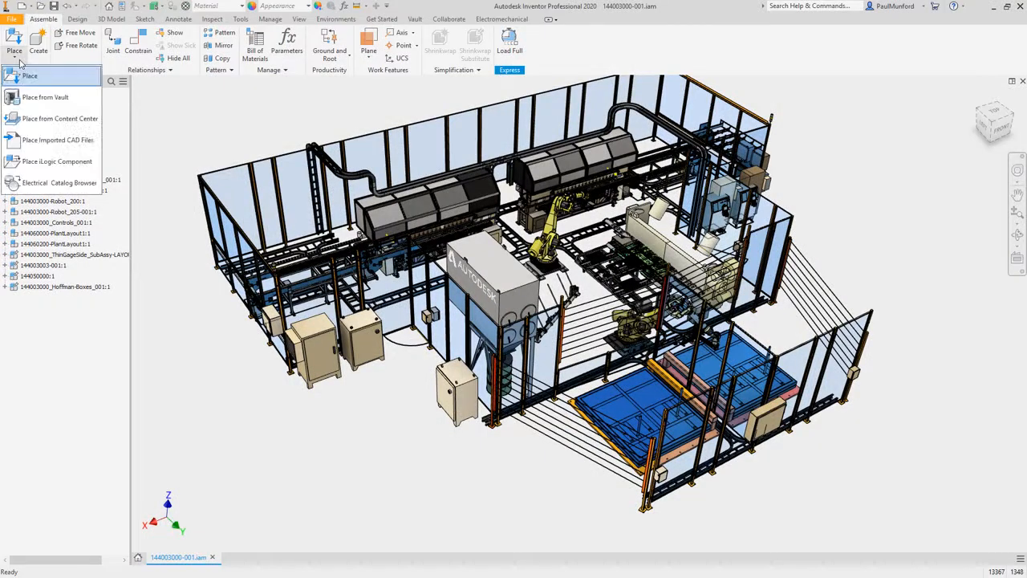
Step: Place the Brantford Plant Rmp.stl mesh into the factory layout assembly
{"action": "left_click", "coordinate": [42, 77]}
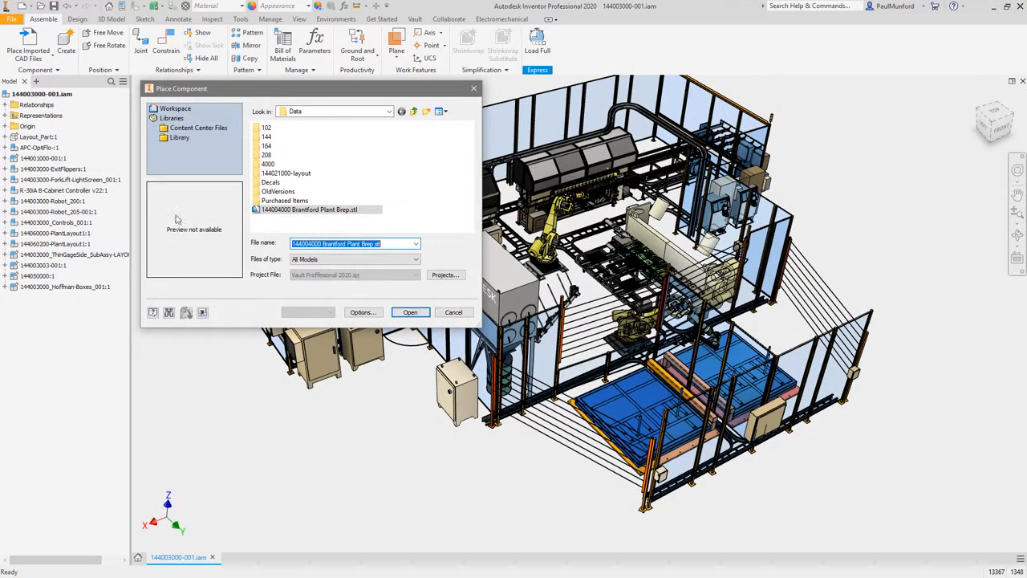
{"action": "left_click", "coordinate": [411, 312]}
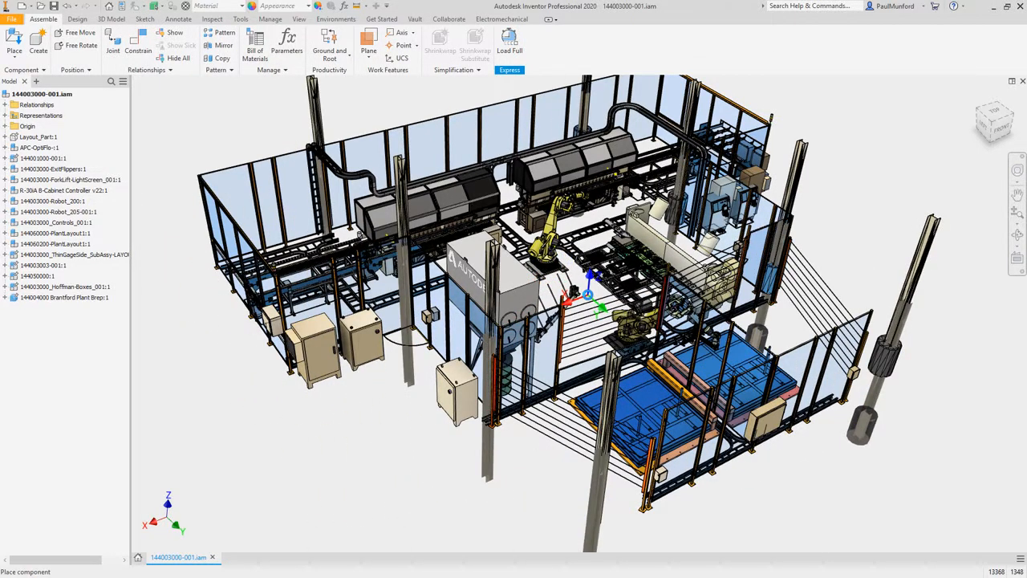
Step: Show the layout's driving dimensions and edit the Tank_X value
{"action": "left_click", "coordinate": [35, 136]}
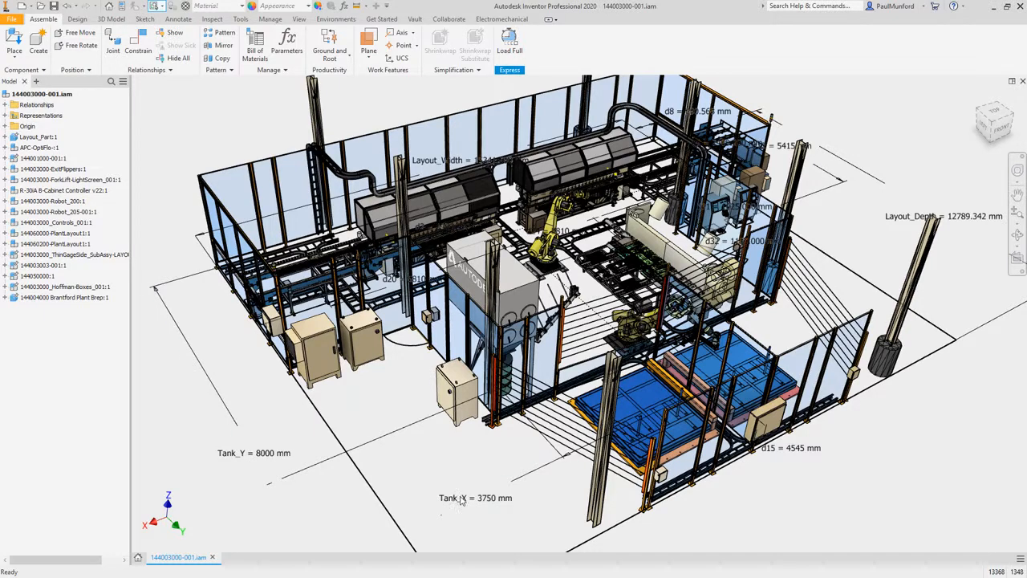
{"action": "double_click", "coordinate": [468, 496]}
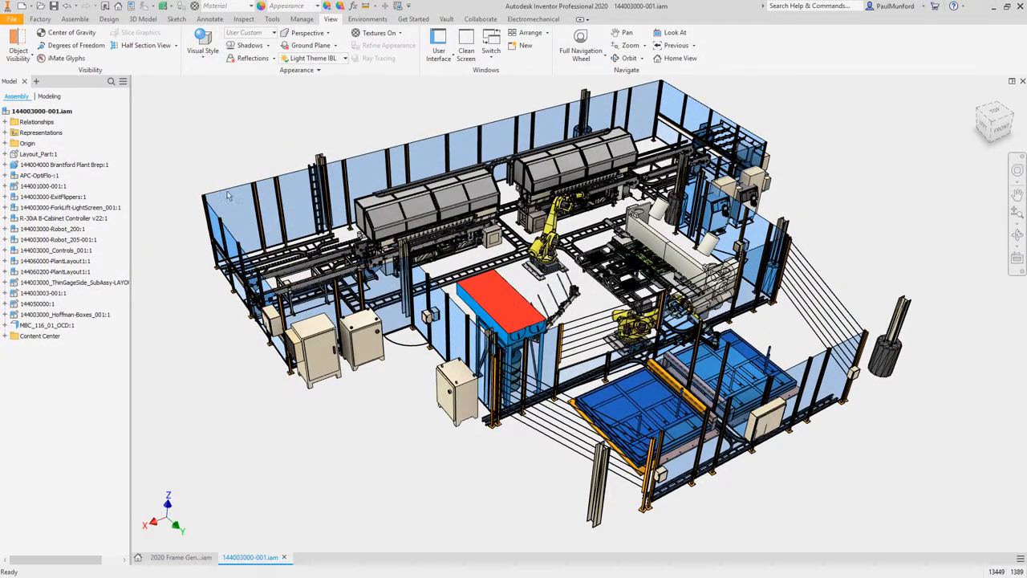
Step: Pattern the bar's hole groups 2 × 50 mm and 2 × 25 mm, then return to the assembly
{"action": "left_click", "coordinate": [228, 217]}
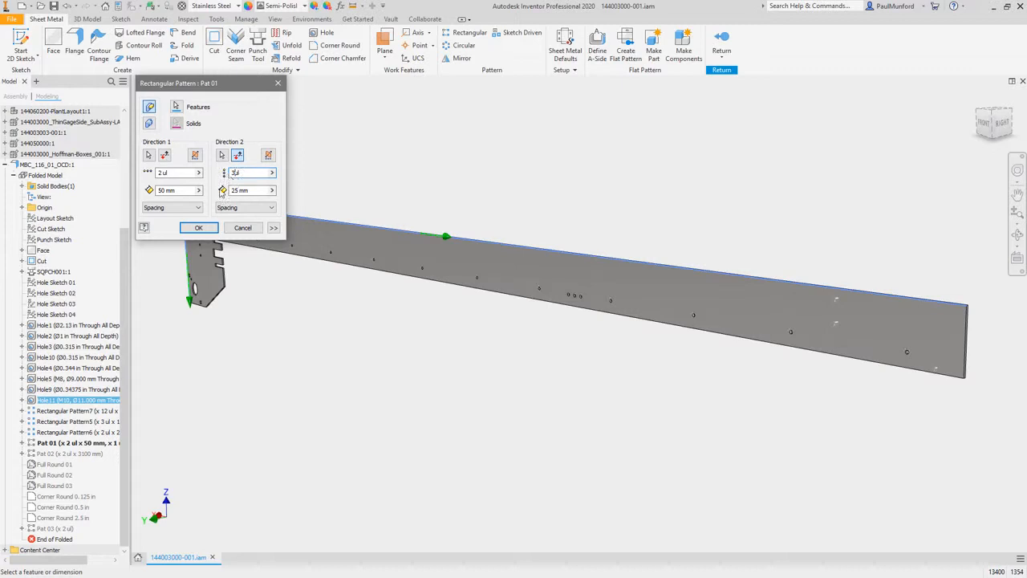
{"action": "left_click", "coordinate": [199, 228]}
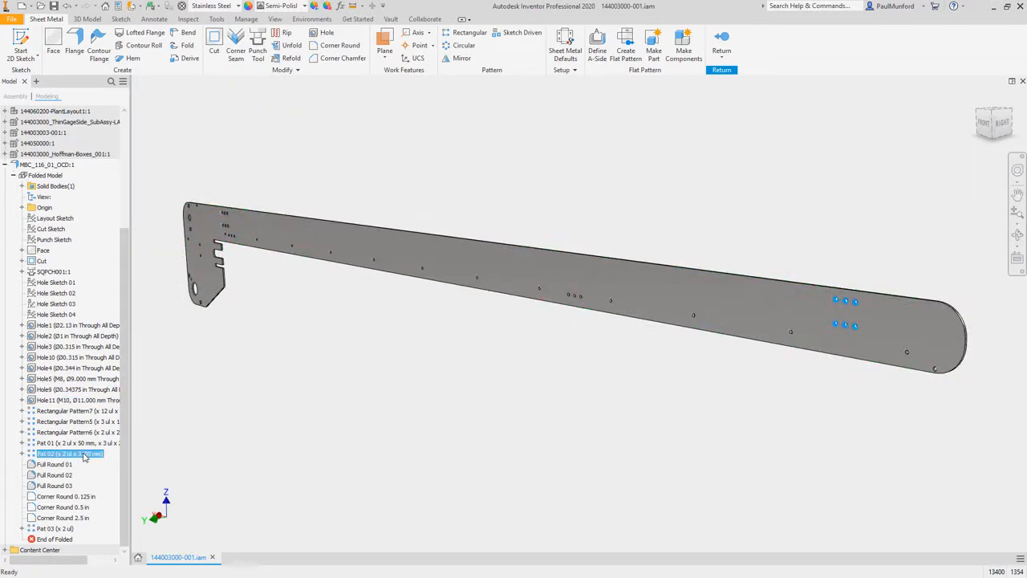
{"action": "left_click", "coordinate": [723, 40]}
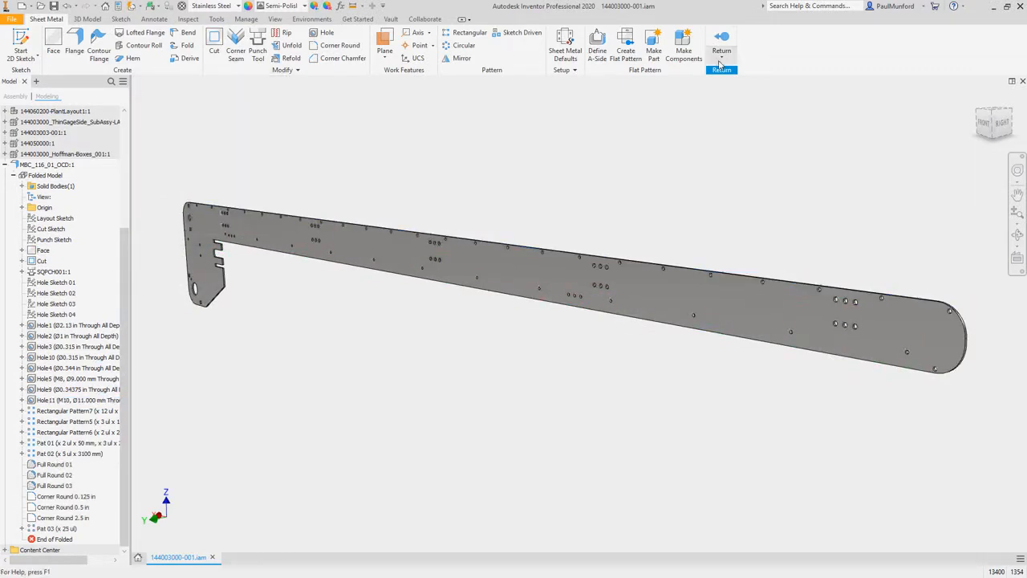
{"action": "left_click", "coordinate": [723, 40]}
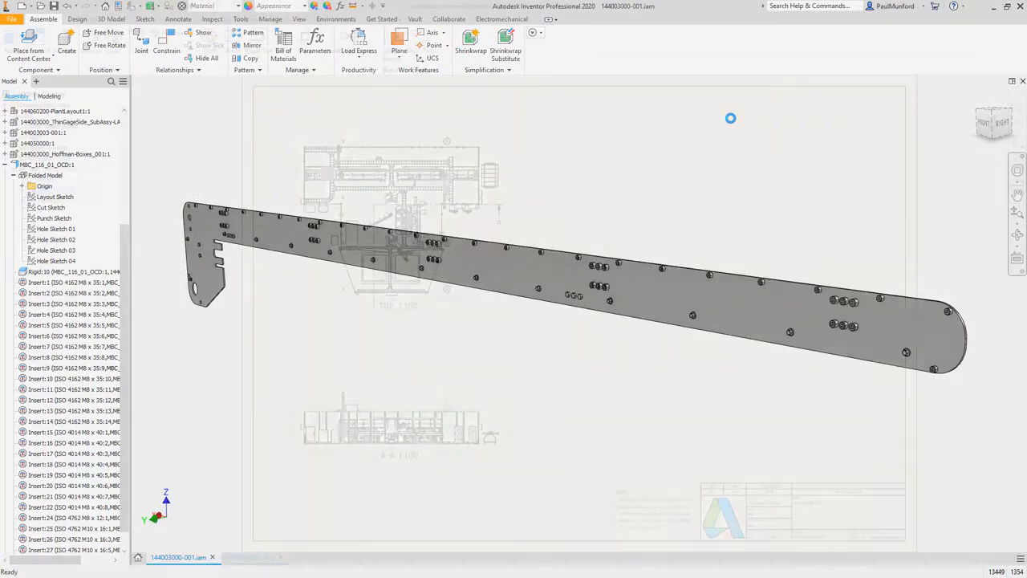
Step: Switch to the layout drawing to add a base view
{"action": "left_click", "coordinate": [247, 555]}
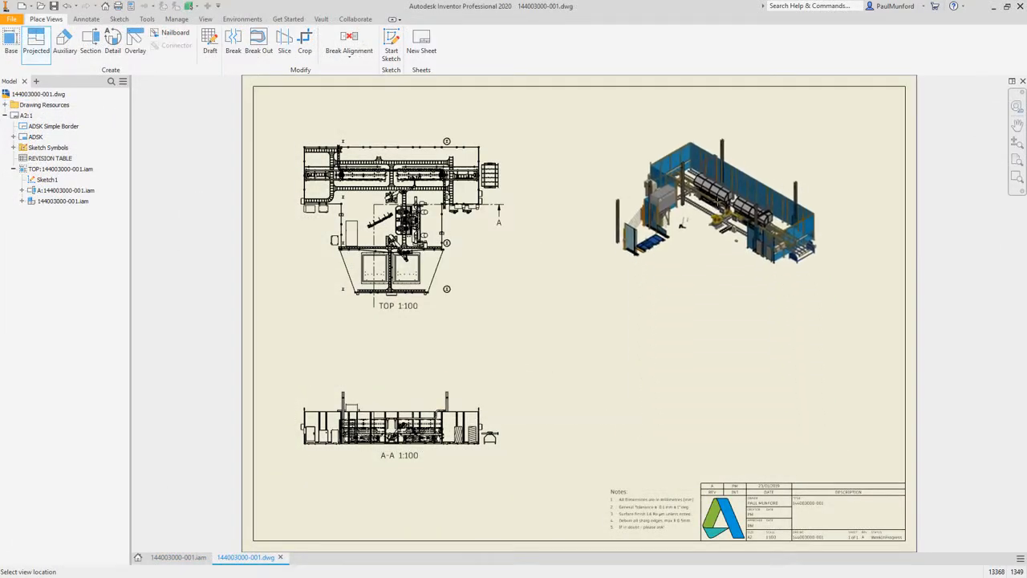
Step: Place isometric VIEW2 at 1:100 beside the top view and begin an auxiliary view
{"action": "left_click", "coordinate": [720, 200]}
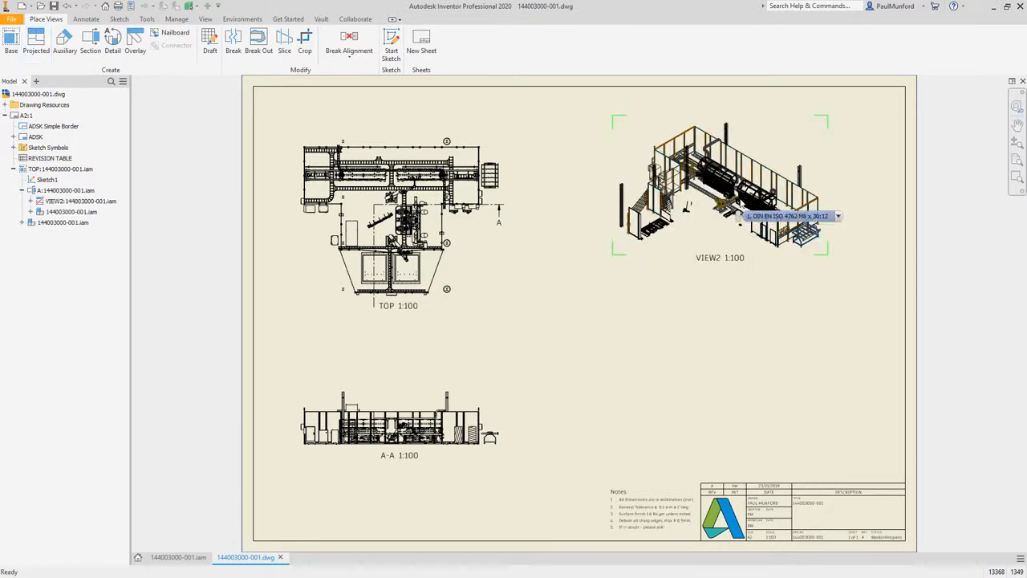
{"action": "left_click", "coordinate": [63, 36]}
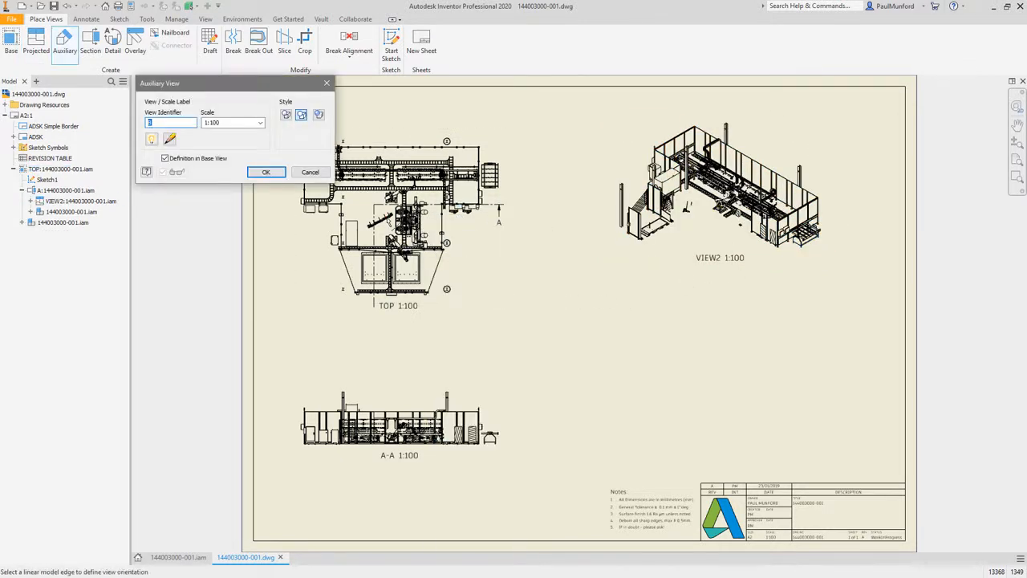